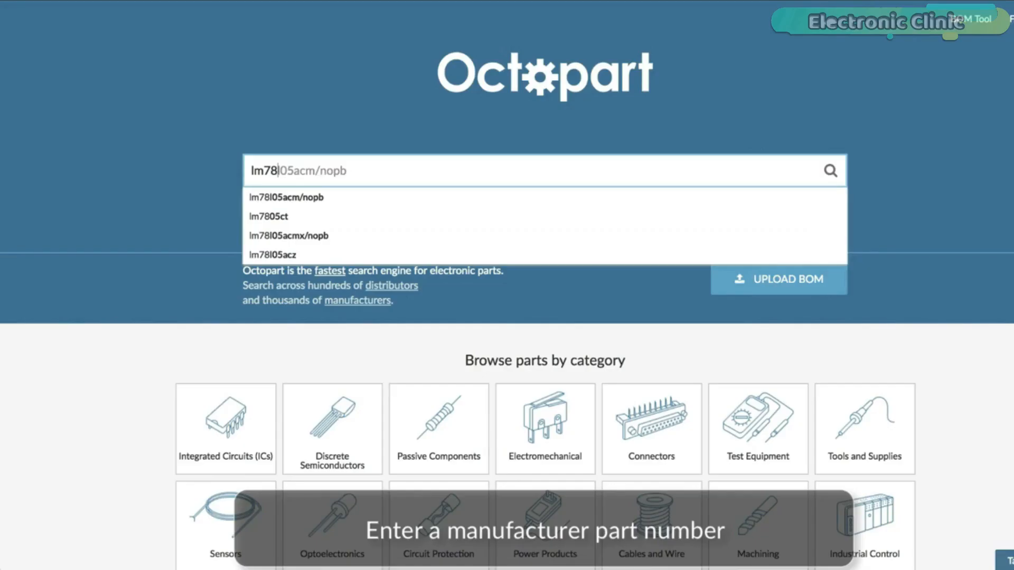
- Pick a suggested lm78 regulator part number from the Octopart autocomplete list
{"action": "left_click", "coordinate": [267, 215]}
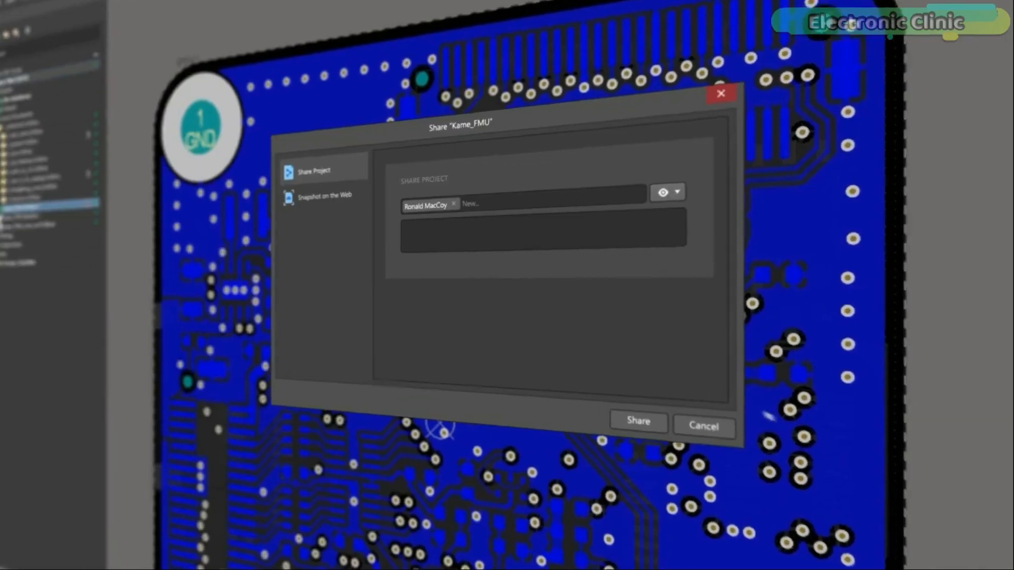
- Share the project asking 'Could you check these changes?' and answer the board comment that components were updated
{"action": "type", "text": "Could you check these changes?"}
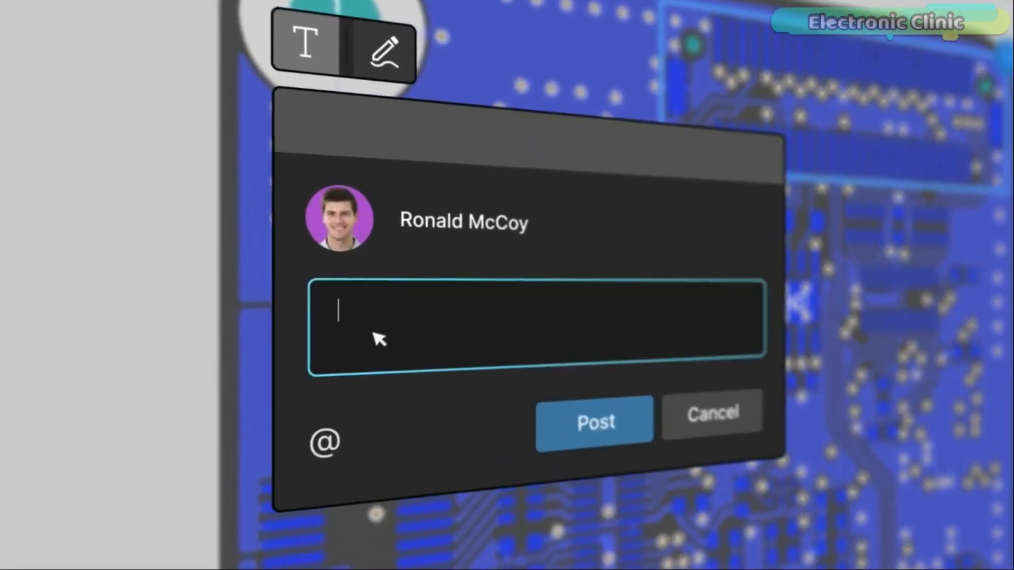
{"action": "left_click", "coordinate": [592, 422]}
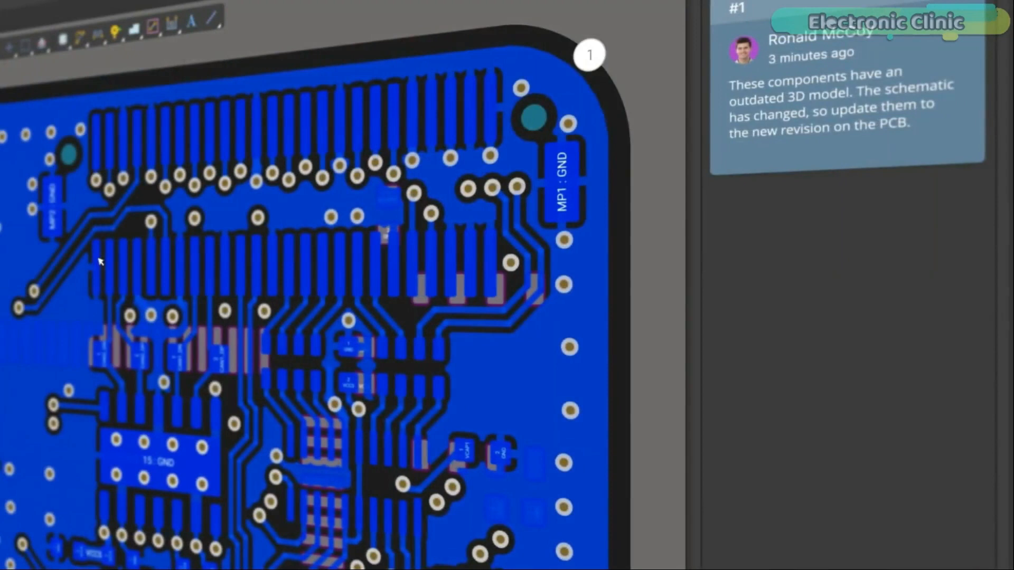
{"action": "left_click", "coordinate": [587, 54]}
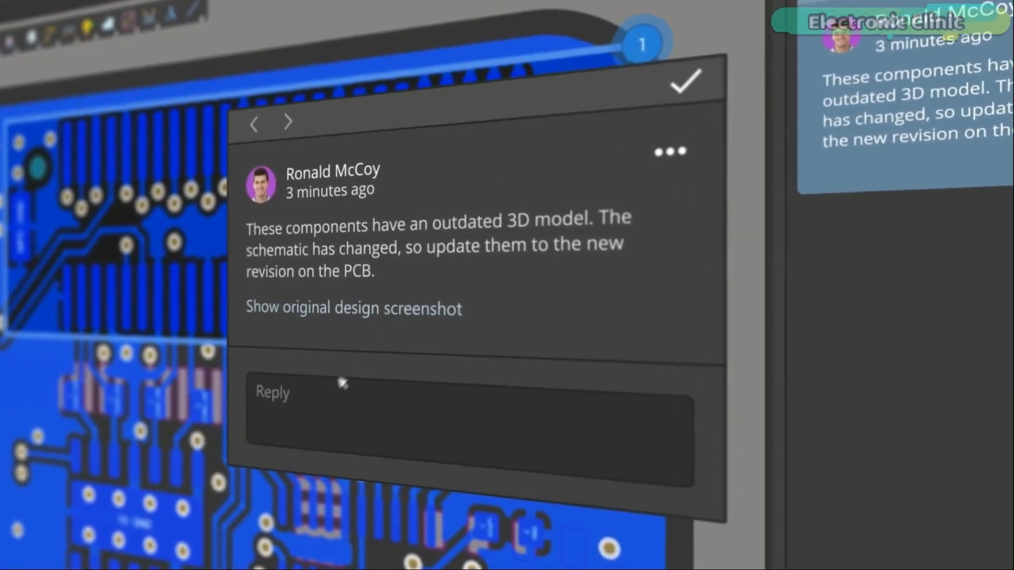
{"action": "type", "text": "Done, components has been updated. How's this?"}
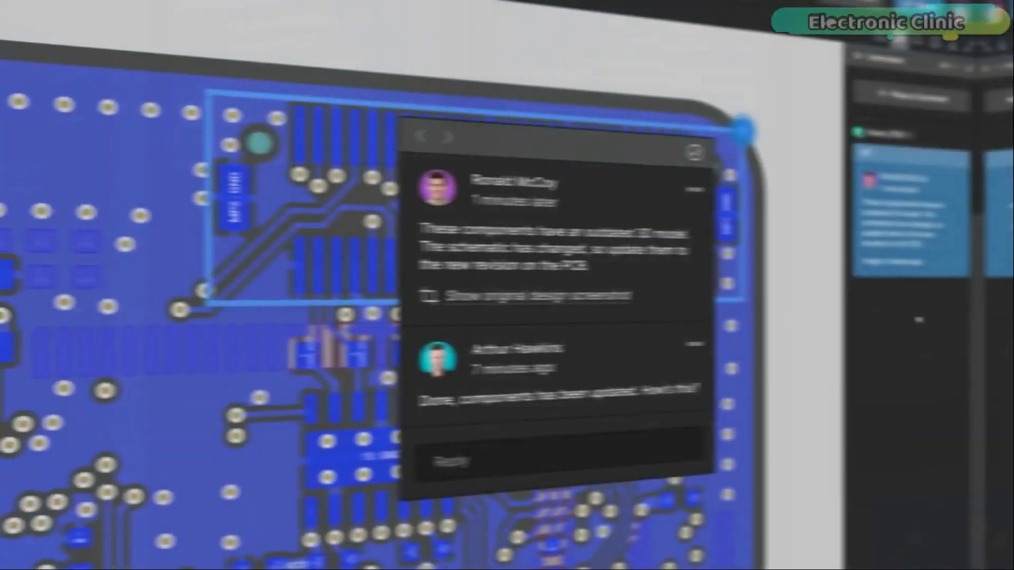
- Reply 'Looks good' in the comment thread and post it
{"action": "type", "text": "Looks good"}
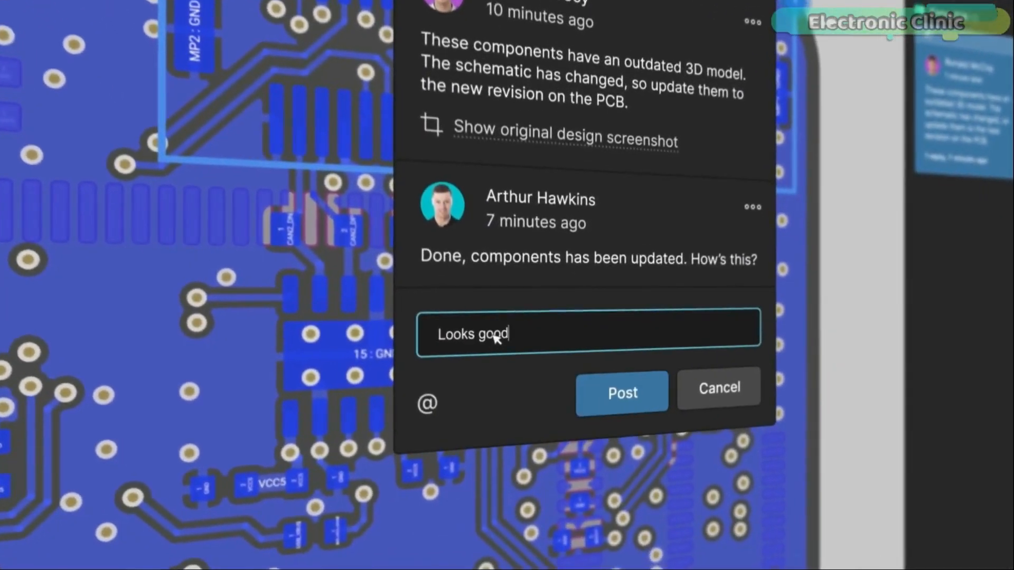
{"action": "left_click", "coordinate": [621, 392]}
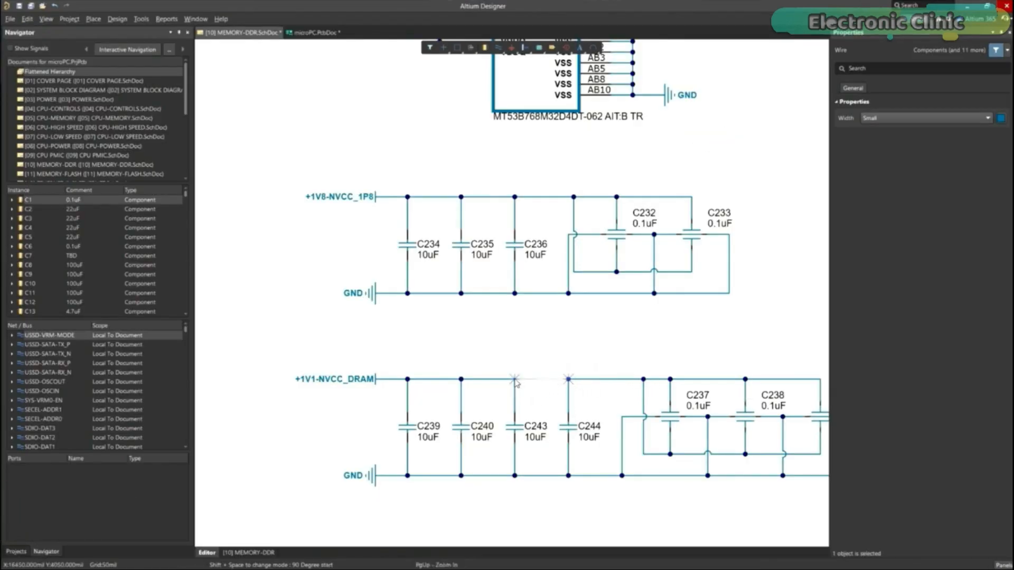
- Show the +1V1 rail wire's vertices, then view the microPC PCB with its 3D models listed
{"action": "right_click", "coordinate": [570, 381]}
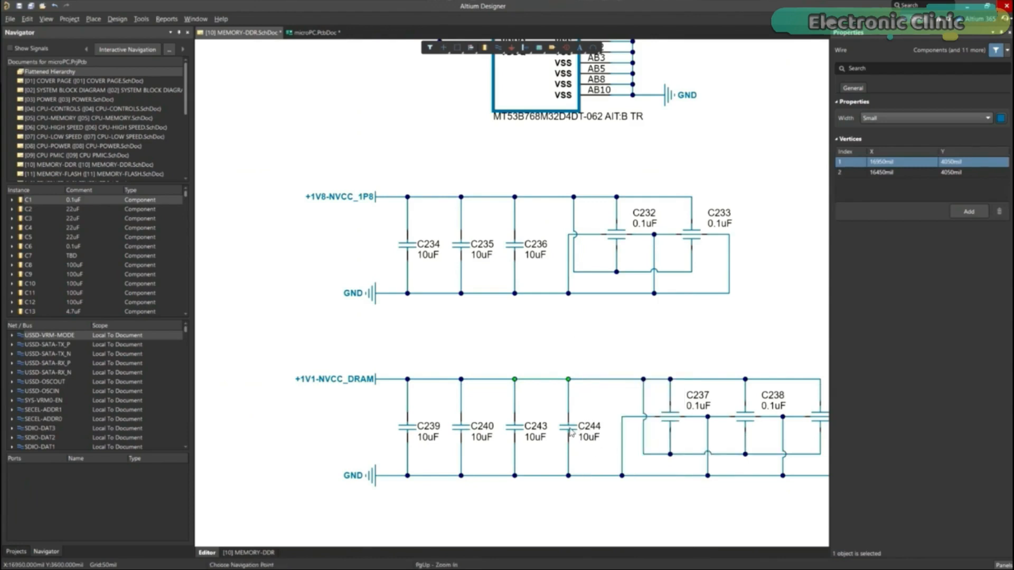
{"action": "left_click", "coordinate": [315, 33]}
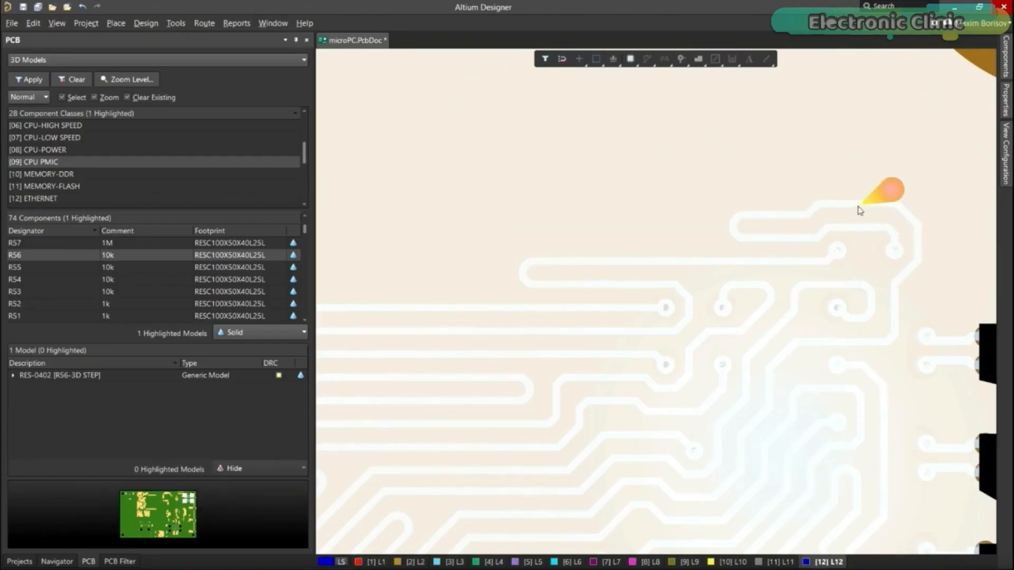
{"action": "scroll", "scroll_direction": "down", "scroll_amount": 3}
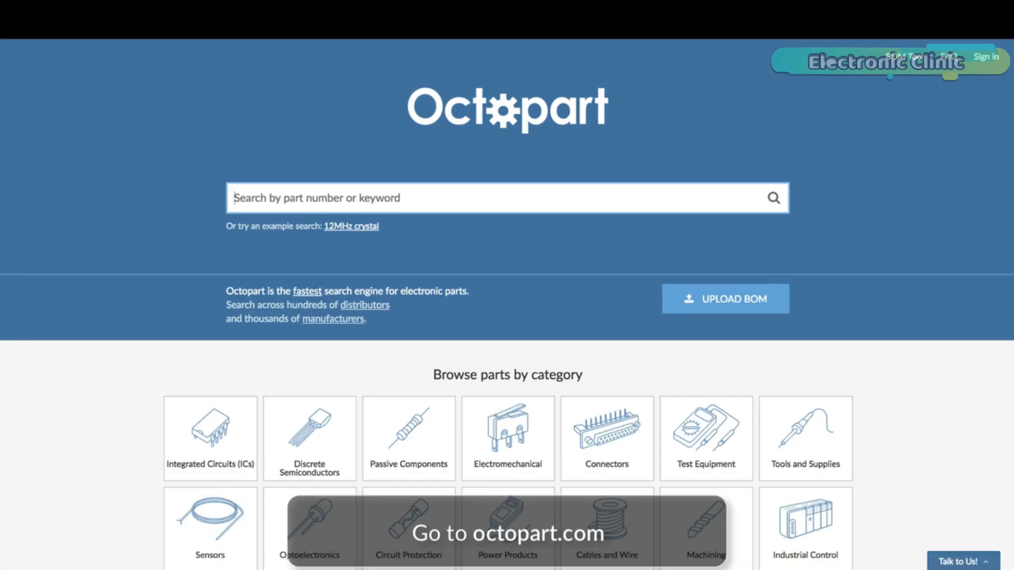
- Search lm7805ct, view the Fairchild LM7805CT's distributors, median price and price history
{"action": "type", "text": "lm7805ct"}
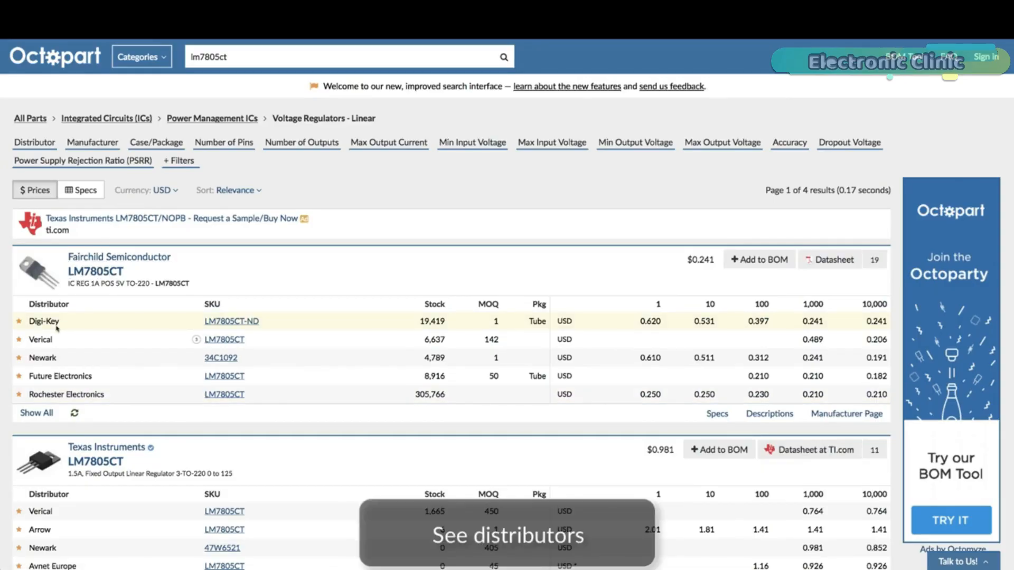
{"action": "left_click", "coordinate": [95, 271]}
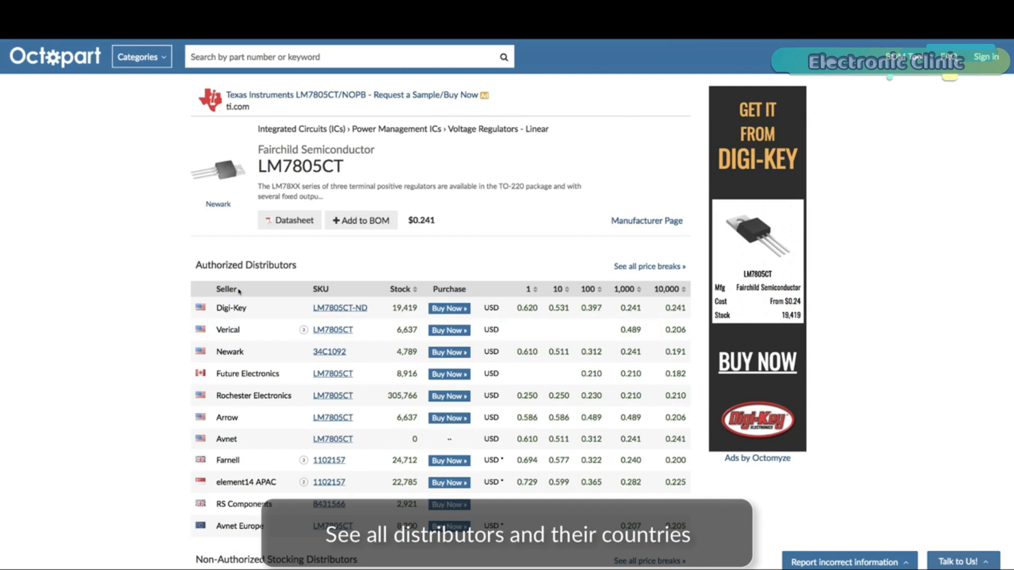
{"action": "left_click", "coordinate": [290, 219]}
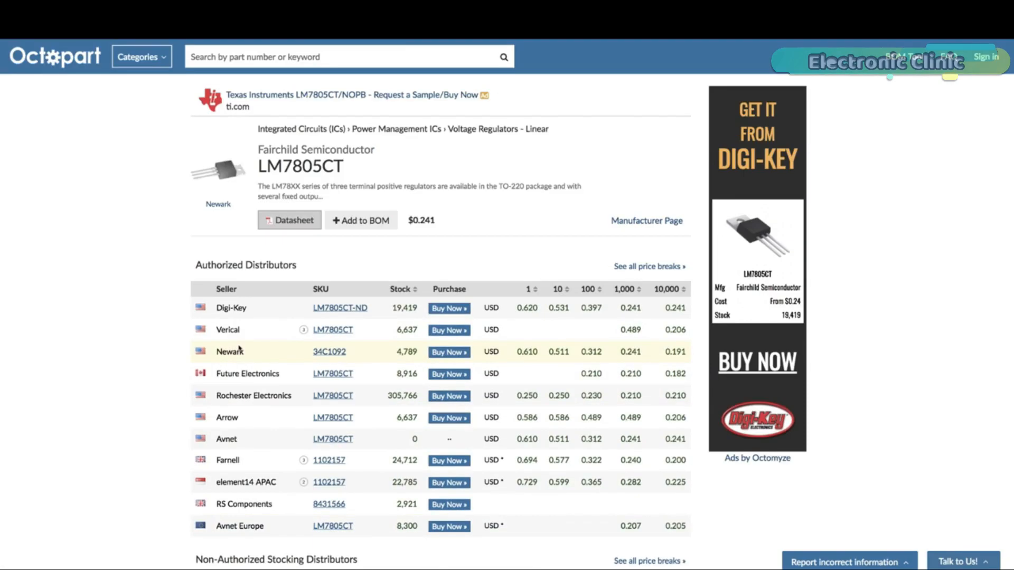
{"action": "mouse_move", "coordinate": [422, 220]}
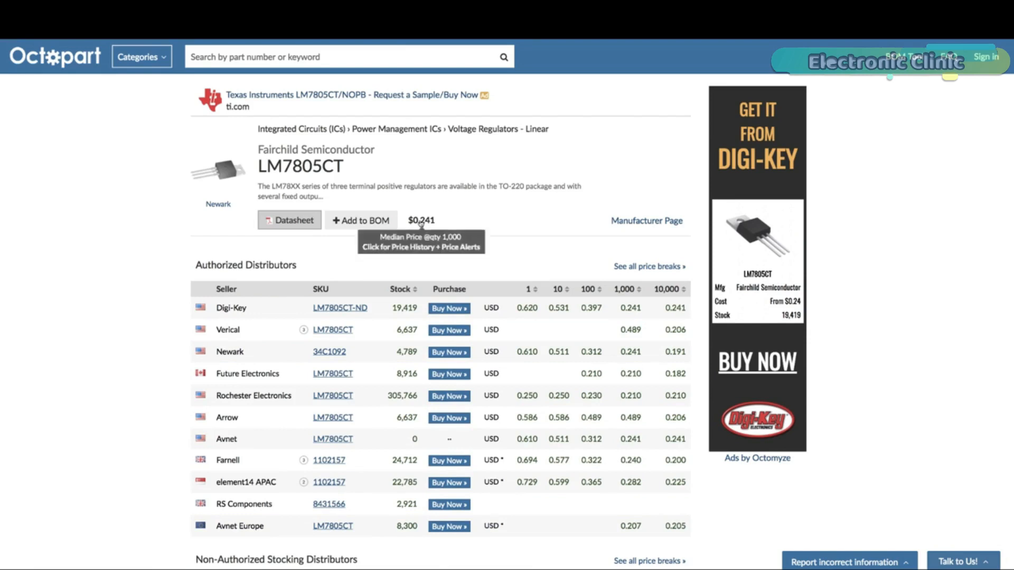
{"action": "left_click", "coordinate": [421, 221]}
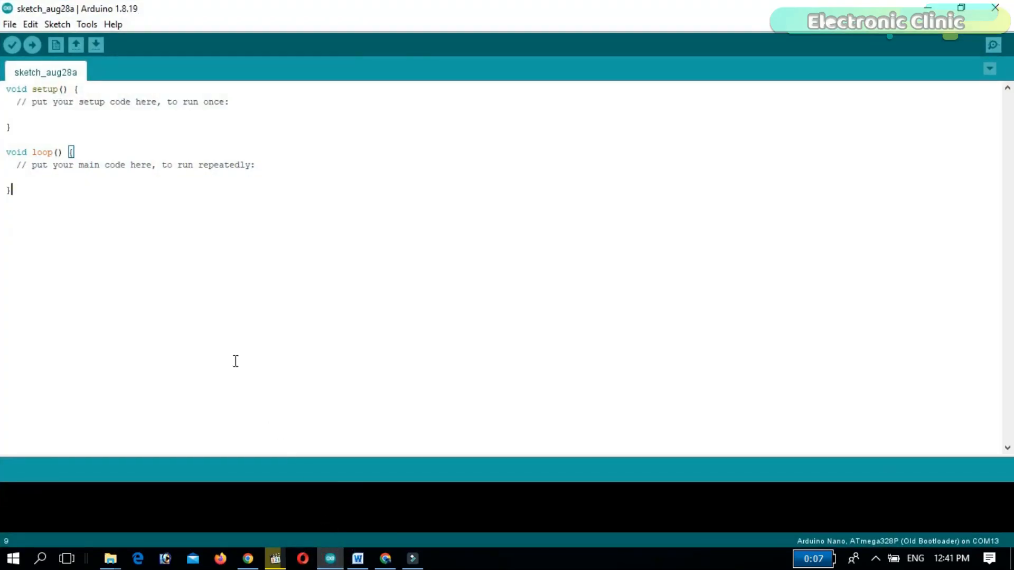
- Add the ESP32 package_esp32_dev_index.json URL to Additional Boards Manager URLs and save preferences
{"action": "left_click", "coordinate": [9, 24]}
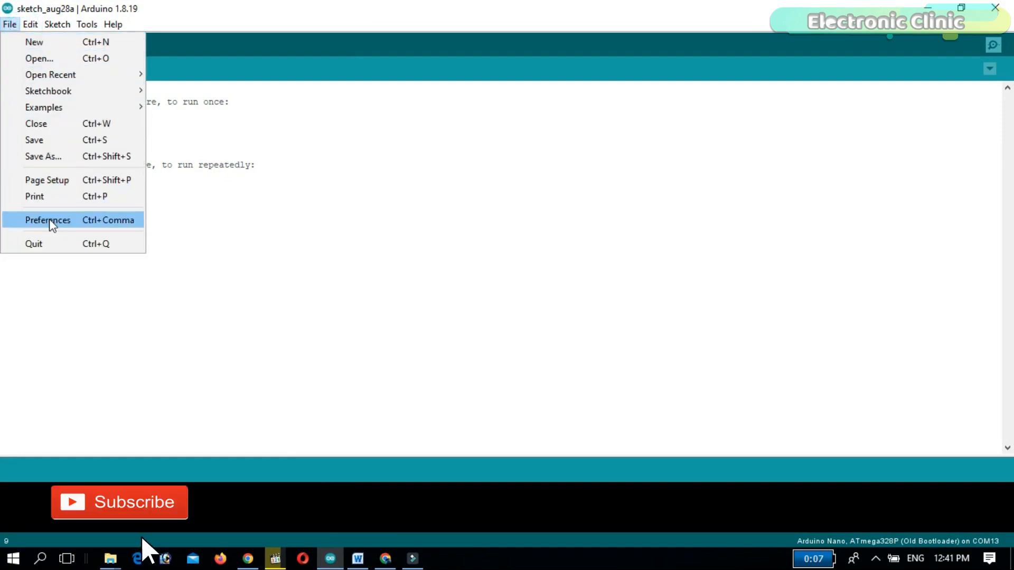
{"action": "left_click", "coordinate": [48, 219]}
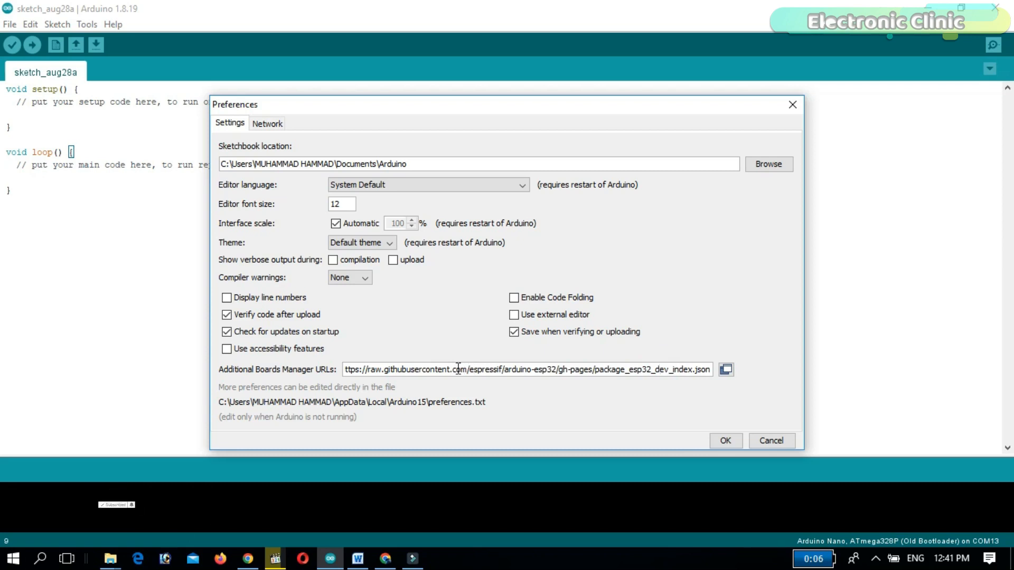
{"action": "type", "text": "esp8266com_index.json, h"}
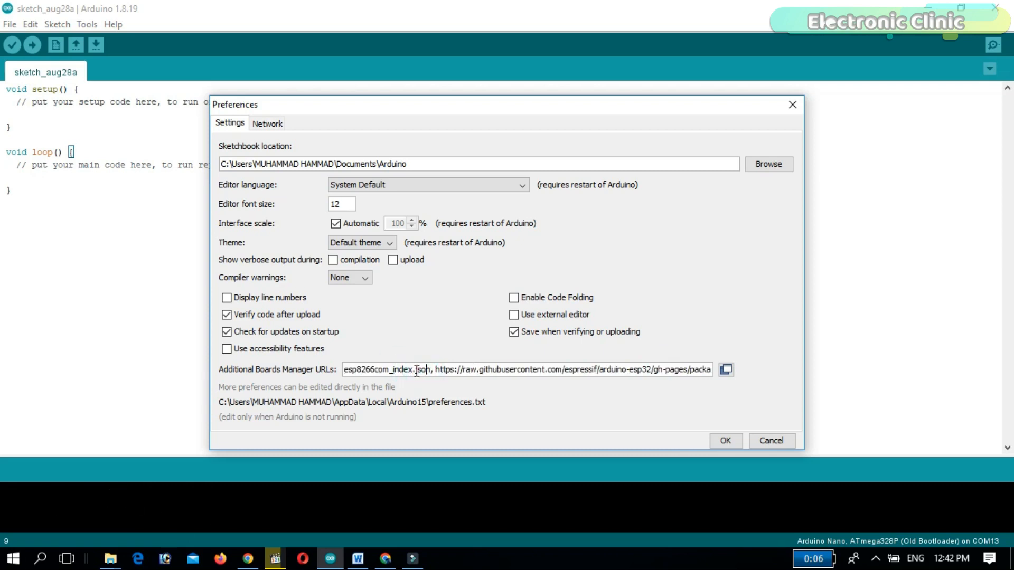
{"action": "left_click_drag", "start_coordinate": [420, 369], "coordinate": [627, 369]}
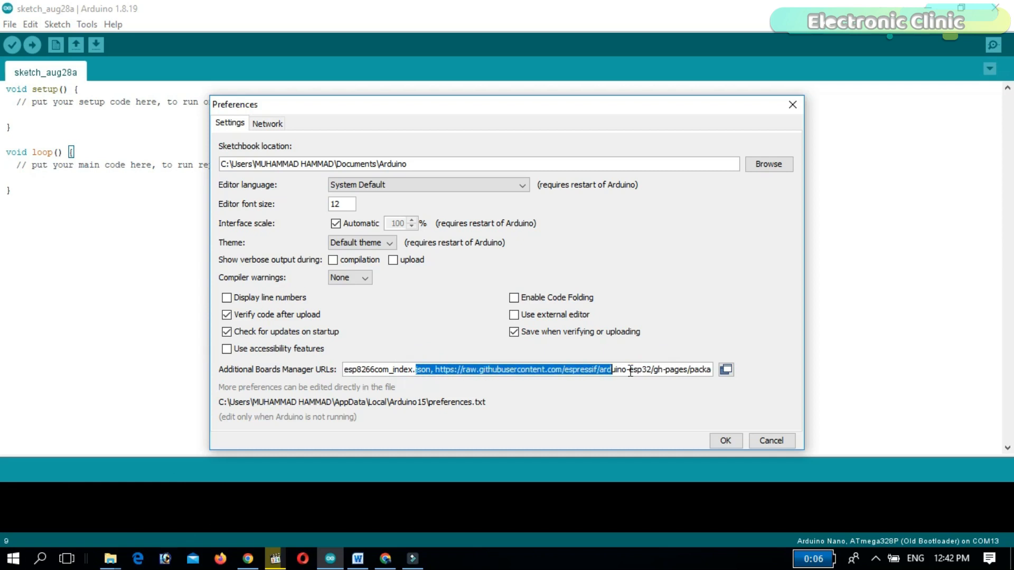
{"action": "left_click", "coordinate": [704, 370]}
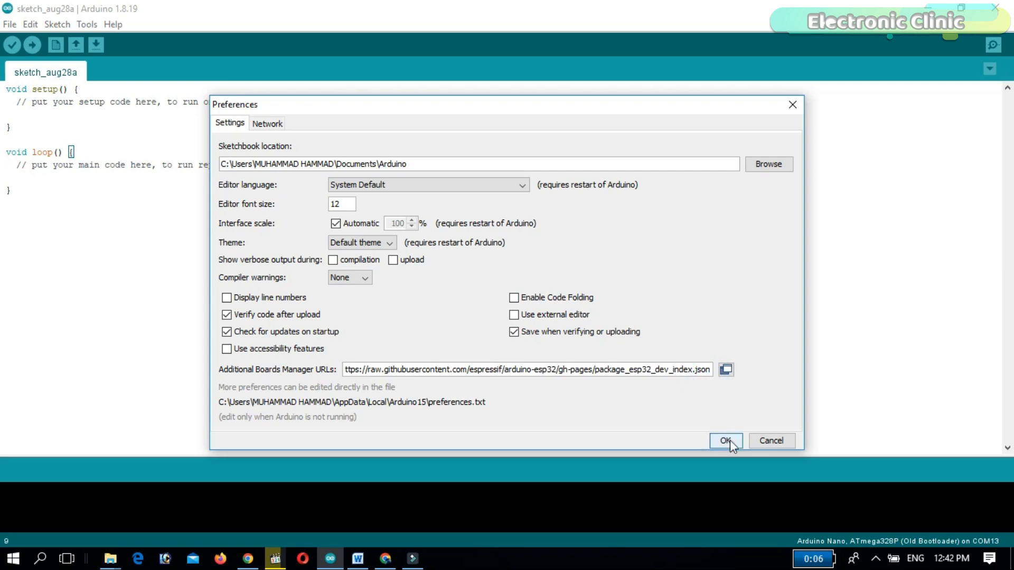
{"action": "left_click", "coordinate": [725, 440]}
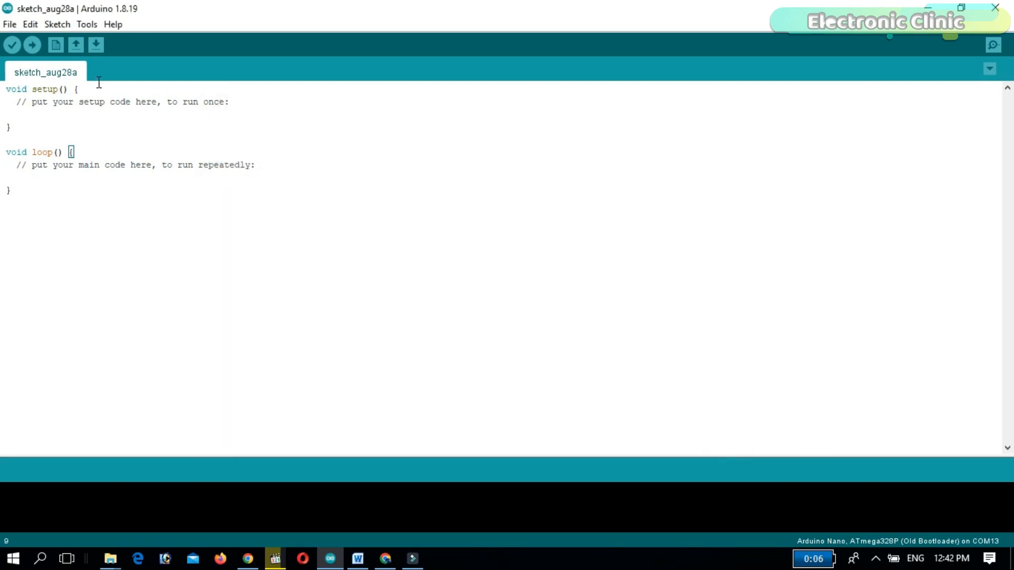
{"action": "left_click", "coordinate": [86, 25]}
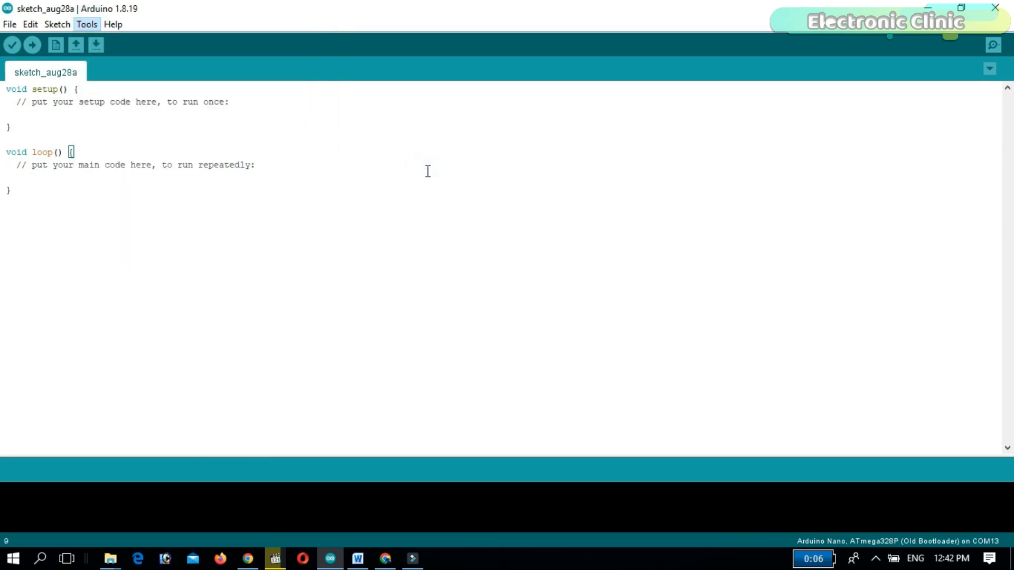
{"action": "left_click", "coordinate": [85, 25]}
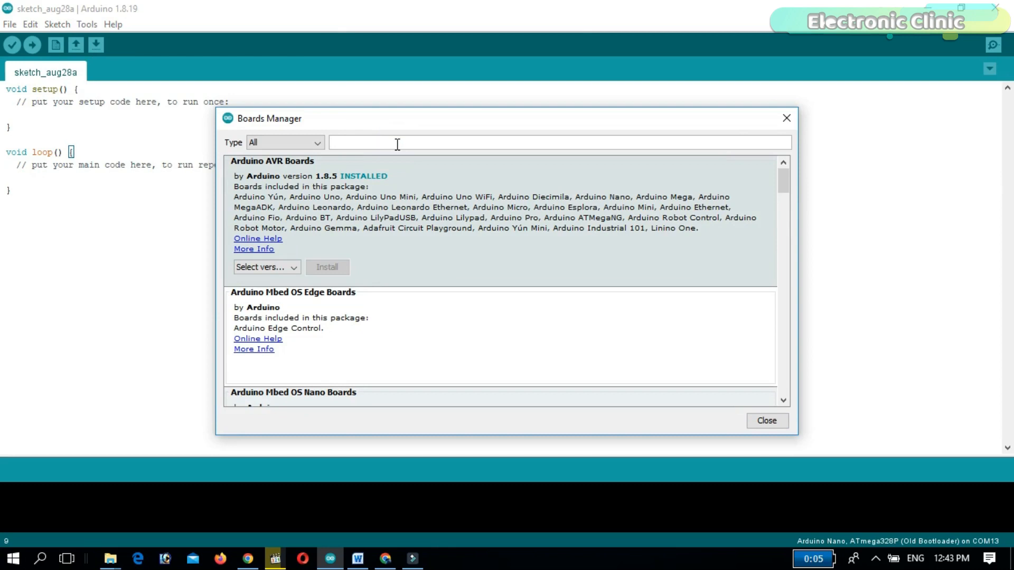
{"action": "type", "text": "esp32"}
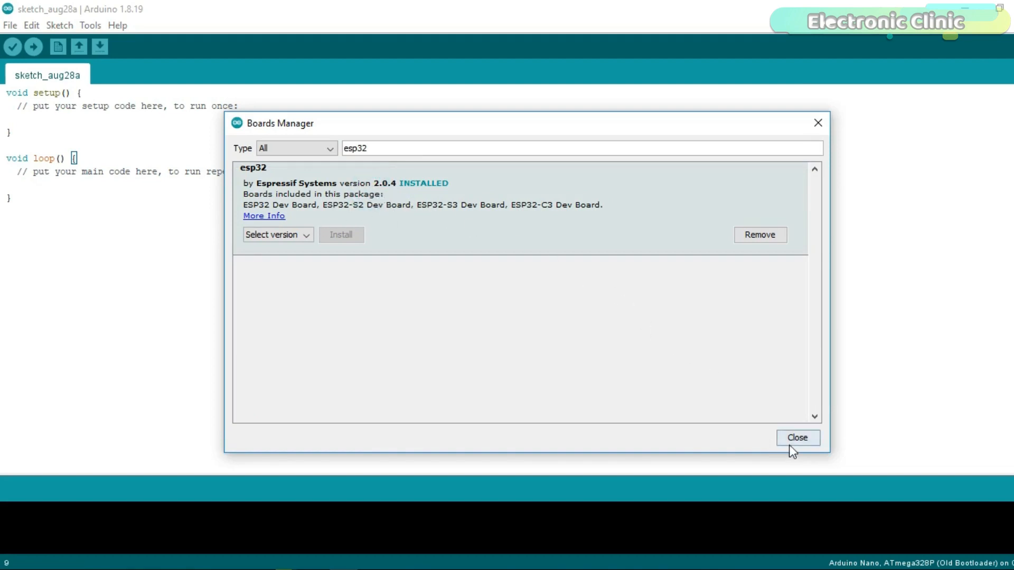
{"action": "left_click", "coordinate": [797, 437]}
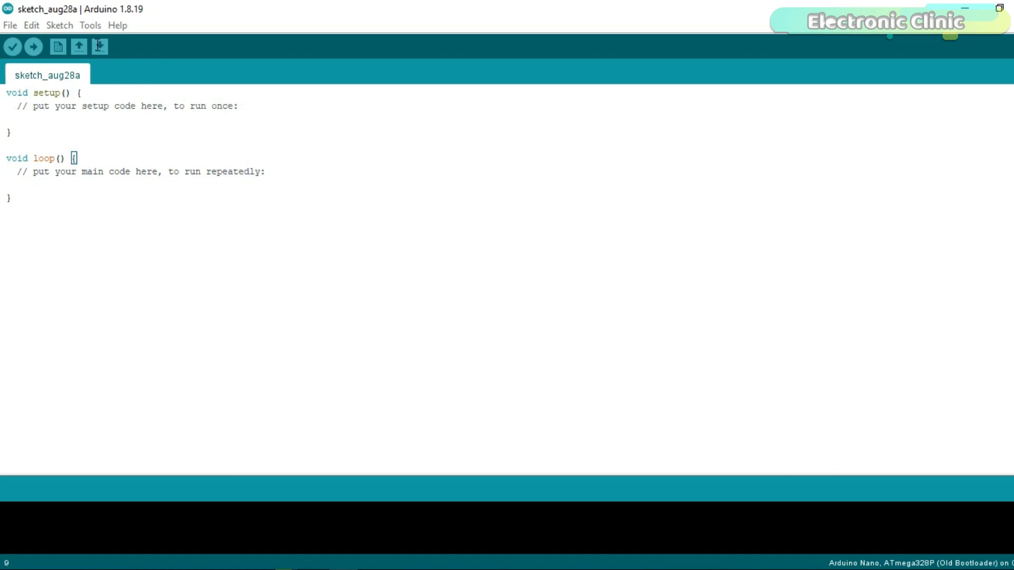
- Show the Tools menu to reach the ESP32 board list including XIAO_ESP32C3
{"action": "left_click", "coordinate": [89, 26]}
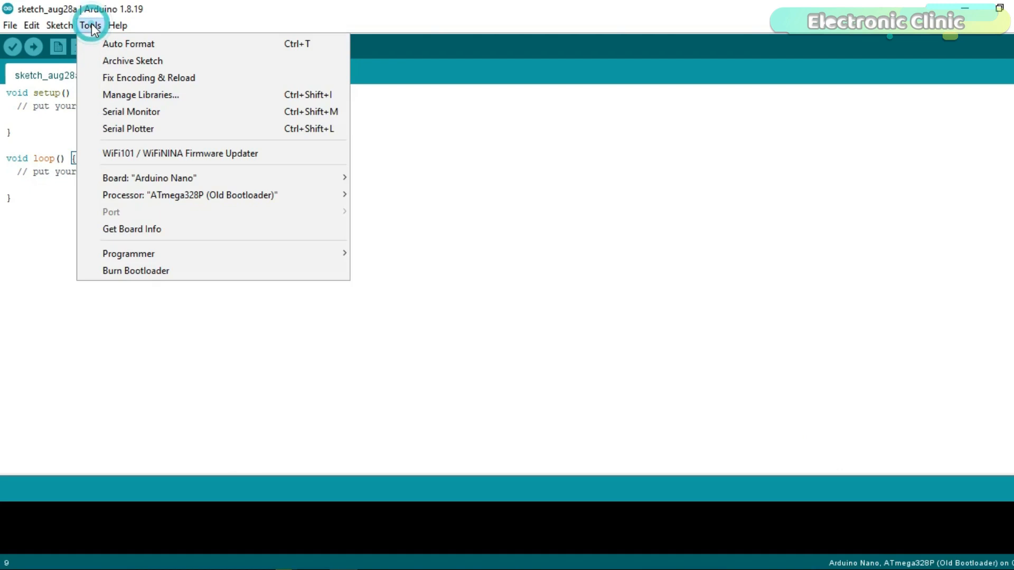
{"action": "mouse_move", "coordinate": [140, 94]}
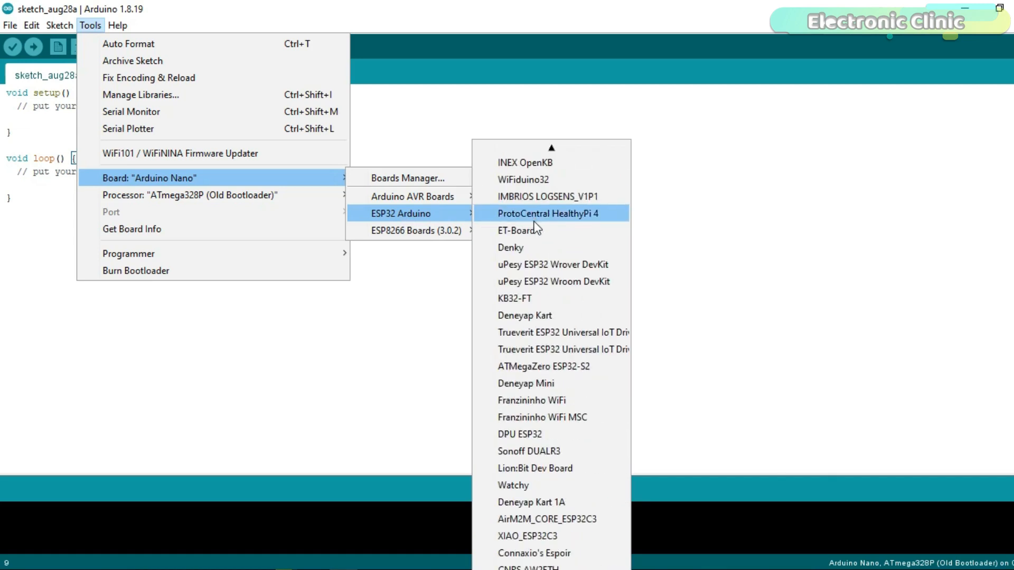
{"action": "mouse_move", "coordinate": [527, 536]}
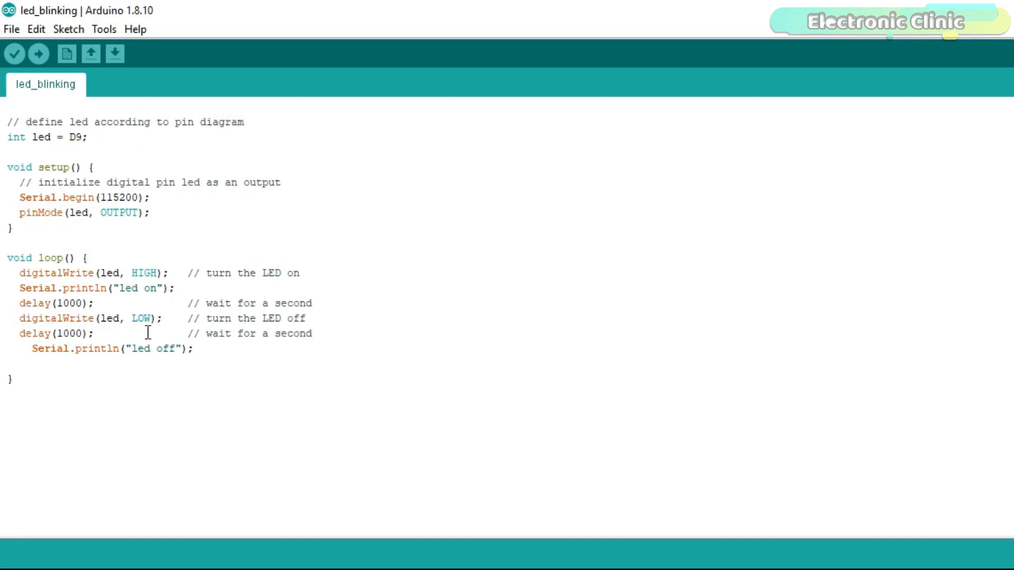
{"action": "mouse_move", "coordinate": [70, 143]}
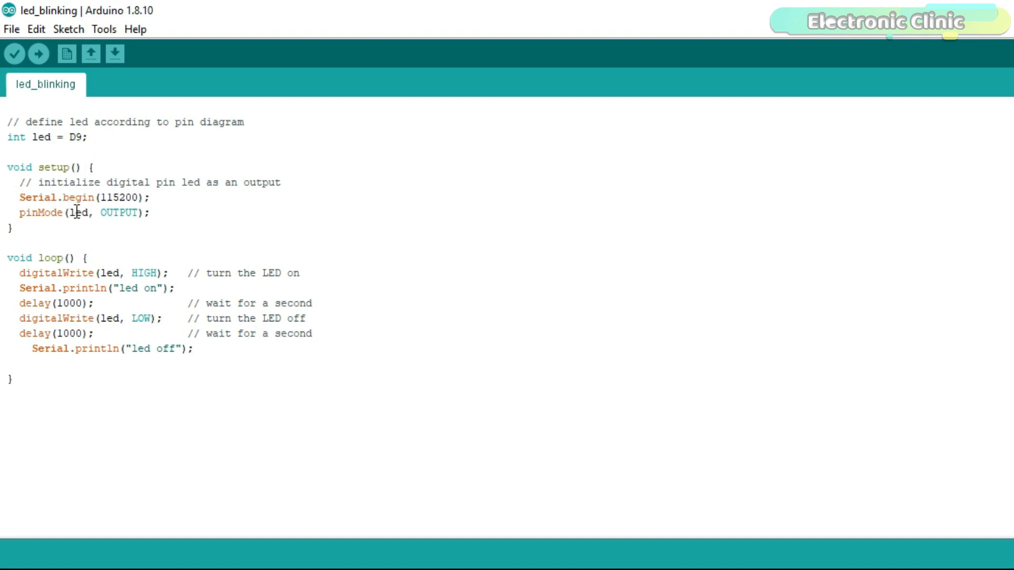
{"action": "mouse_move", "coordinate": [137, 227]}
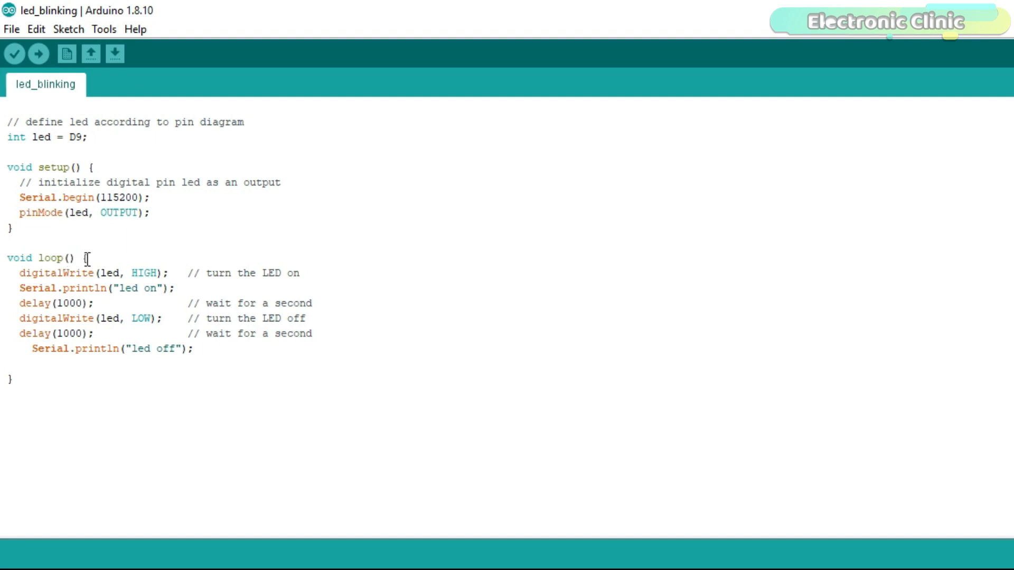
{"action": "mouse_move", "coordinate": [122, 304]}
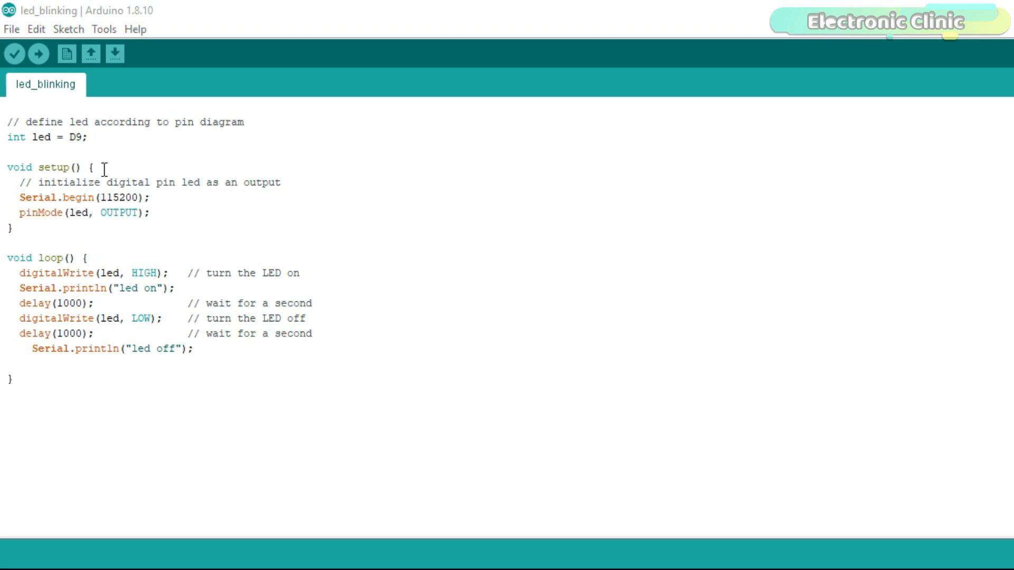
- Check in Tools that the board is XIAO_ESP32C3 on port COM17 for the led_blinking sketch
{"action": "left_click", "coordinate": [91, 28]}
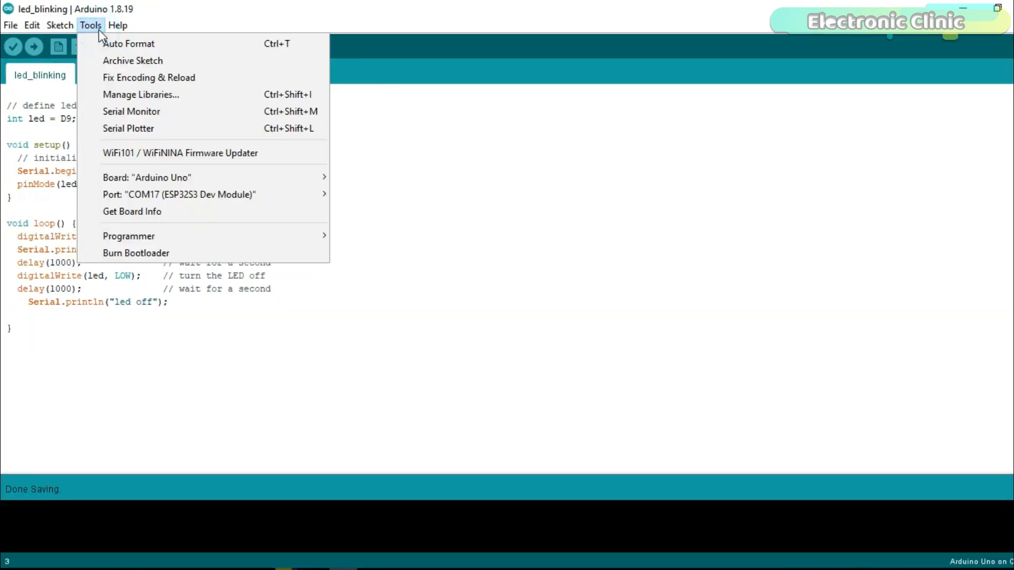
{"action": "mouse_move", "coordinate": [147, 177]}
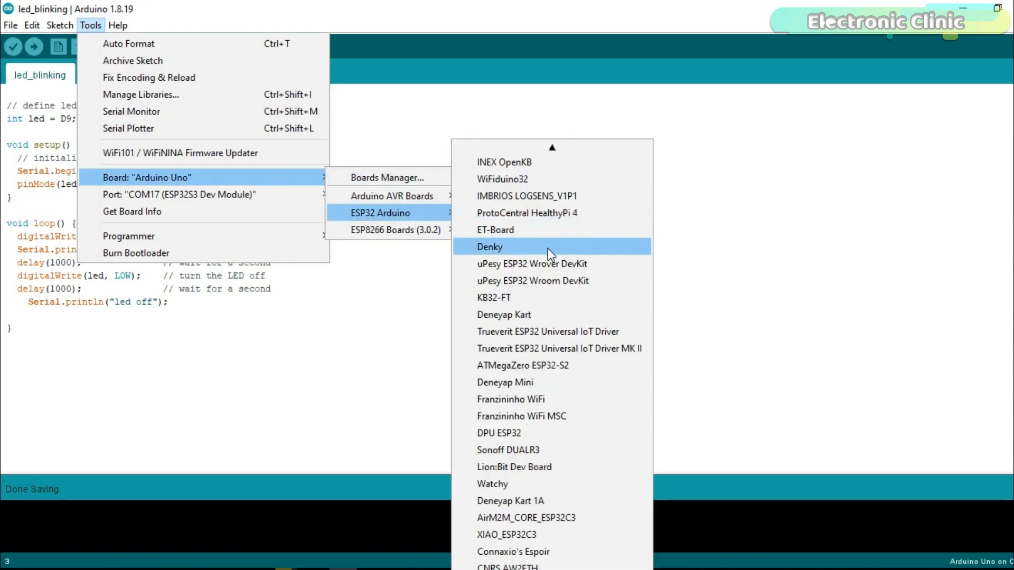
{"action": "mouse_move", "coordinate": [550, 517]}
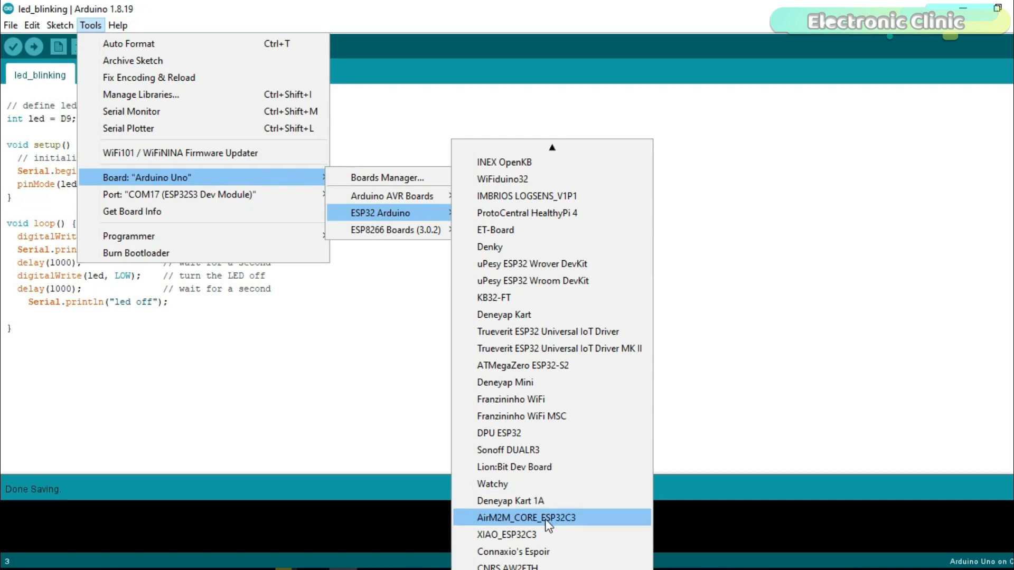
{"action": "mouse_move", "coordinate": [548, 534]}
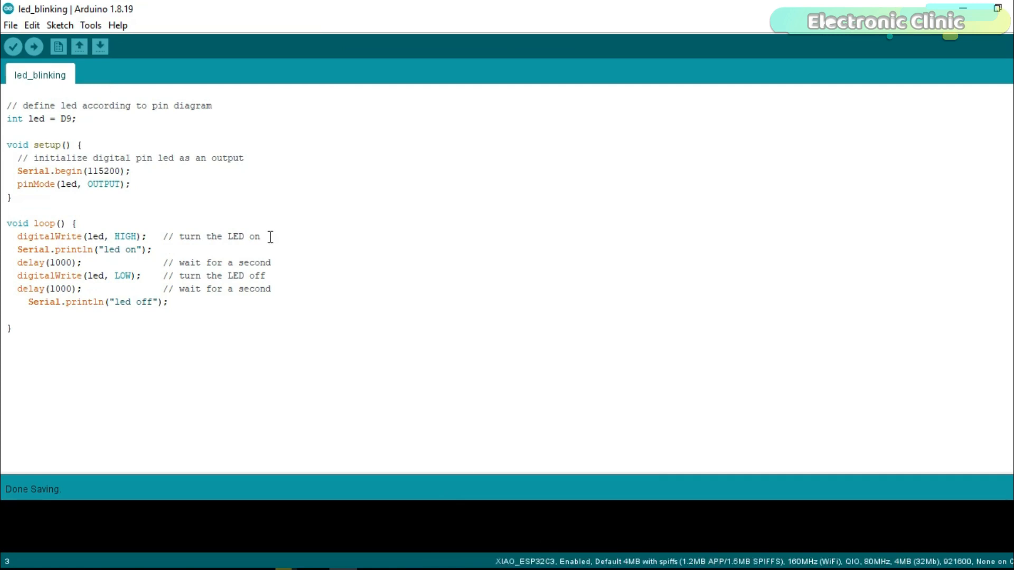
{"action": "left_click", "coordinate": [90, 25]}
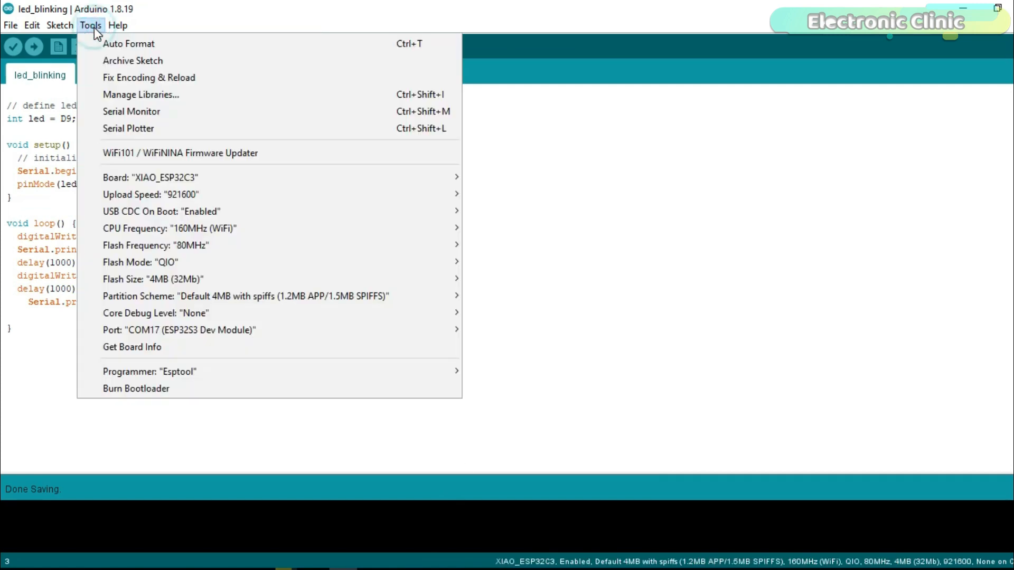
{"action": "mouse_move", "coordinate": [181, 177]}
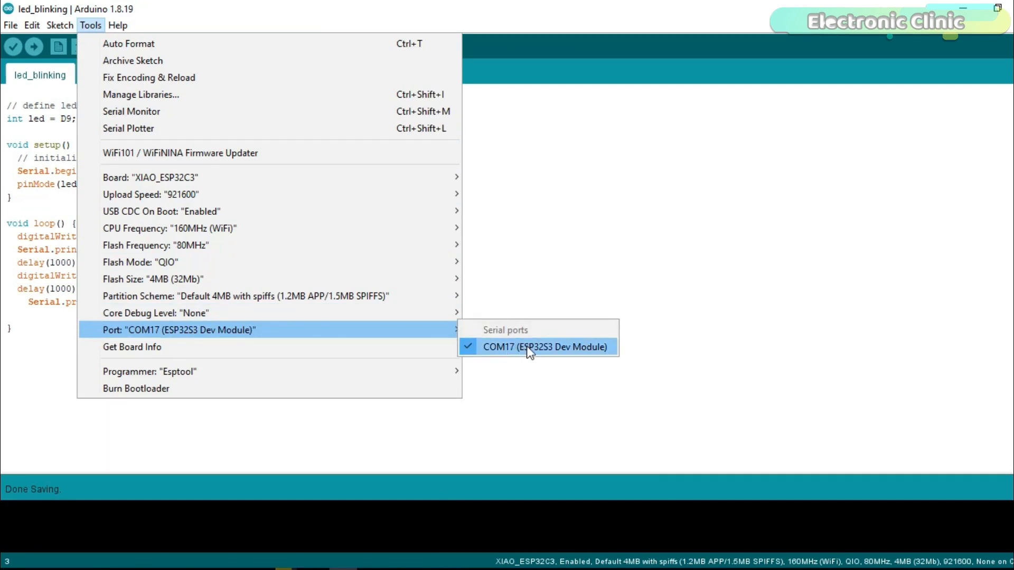
{"action": "left_click", "coordinate": [544, 346]}
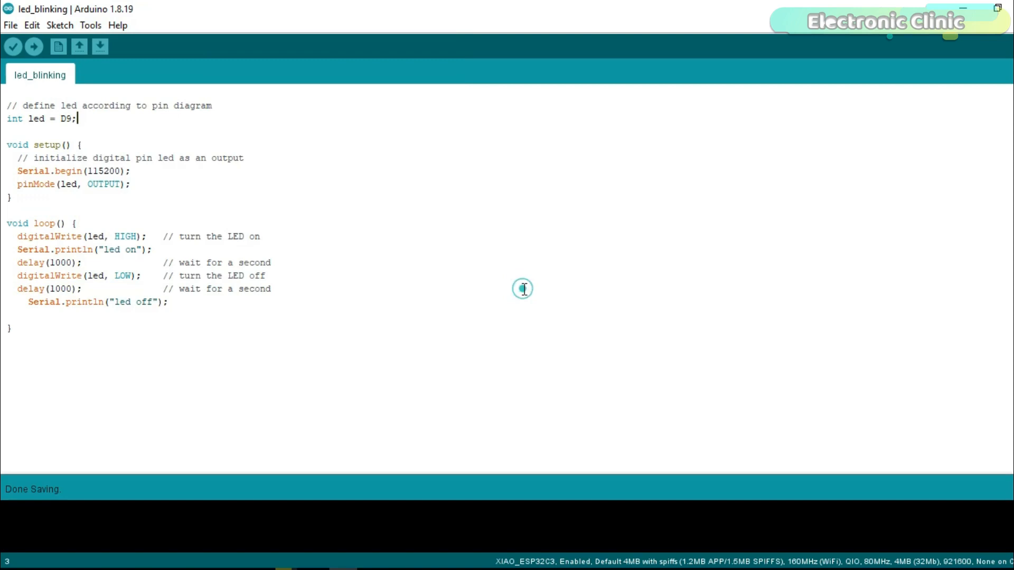
{"action": "mouse_move", "coordinate": [114, 108]}
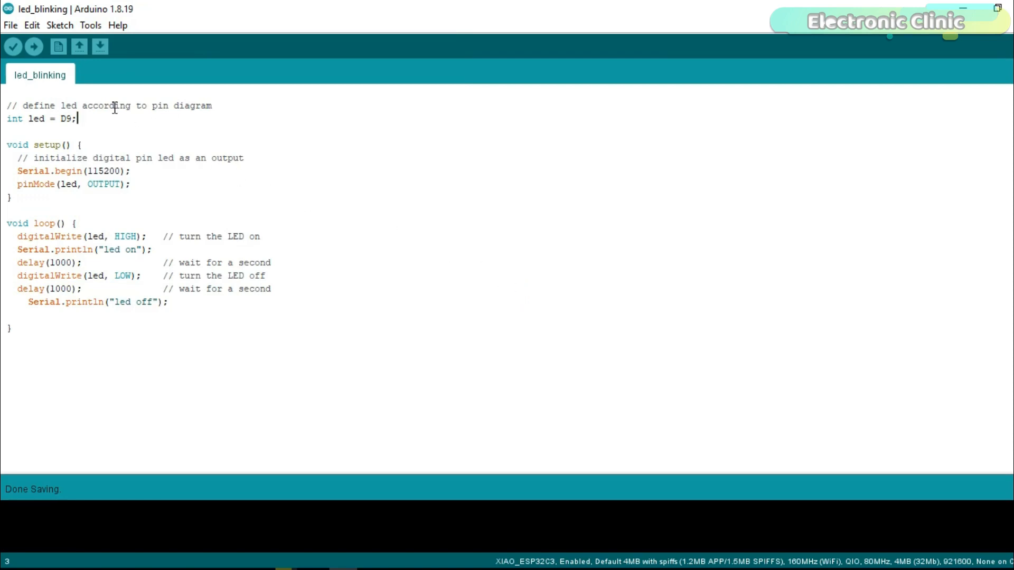
- Upload the led_blinking sketch to the XIAO_ESP32C3 board
{"action": "left_click", "coordinate": [34, 46]}
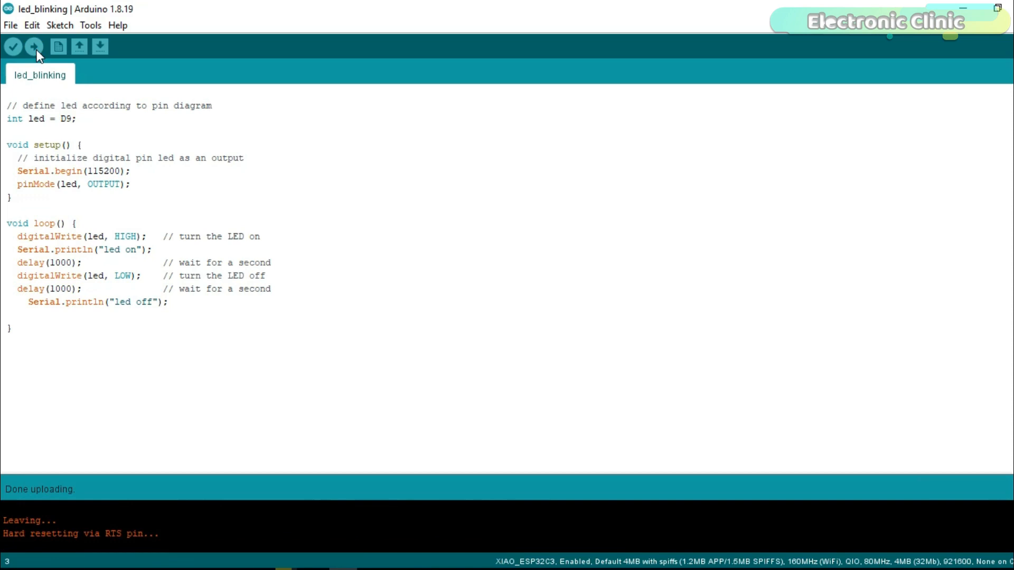
{"action": "mouse_move", "coordinate": [108, 543]}
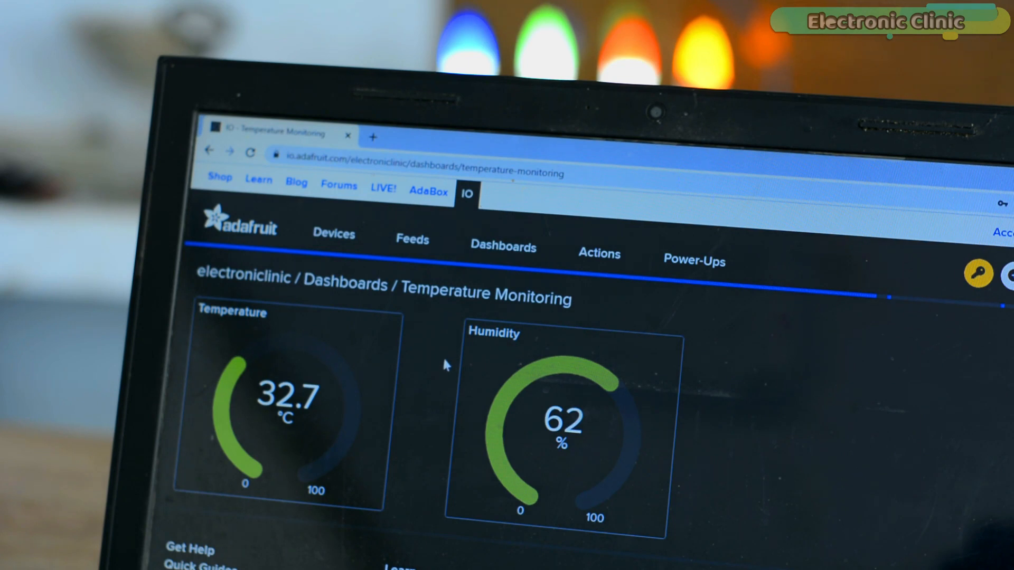
{"action": "mouse_move", "coordinate": [417, 454]}
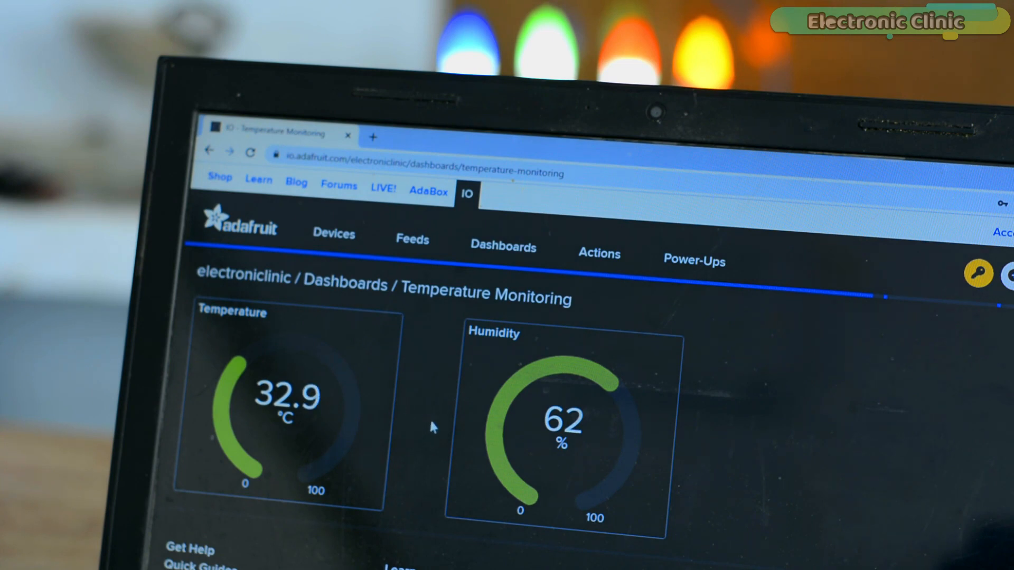
{"action": "mouse_move", "coordinate": [434, 405]}
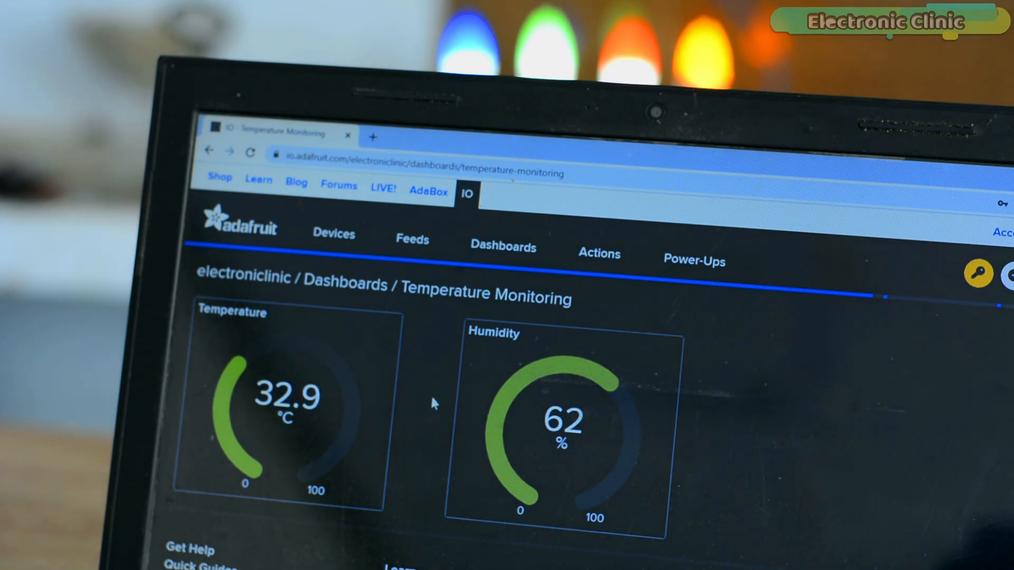
{"action": "mouse_move", "coordinate": [425, 471]}
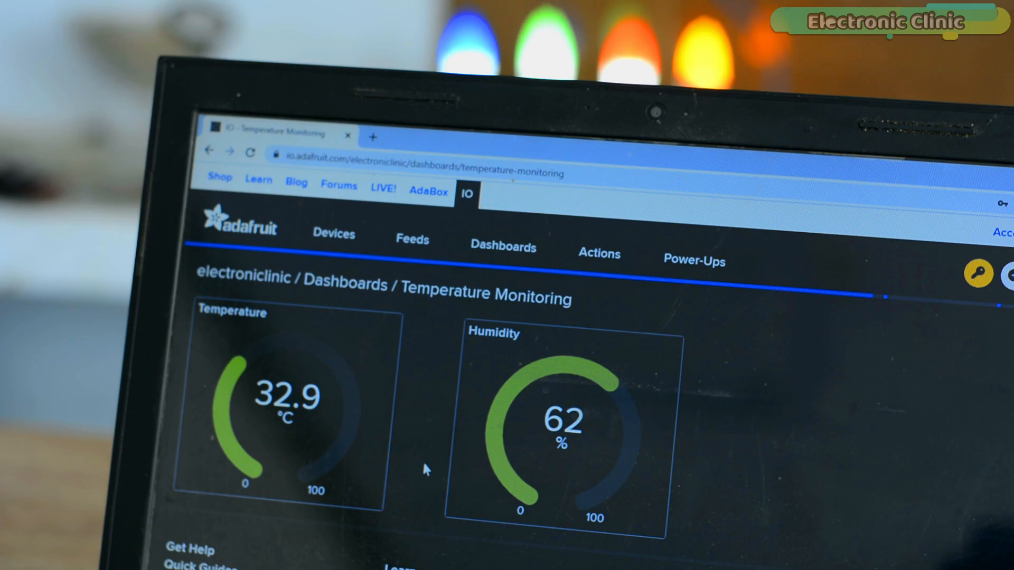
{"action": "mouse_move", "coordinate": [434, 405]}
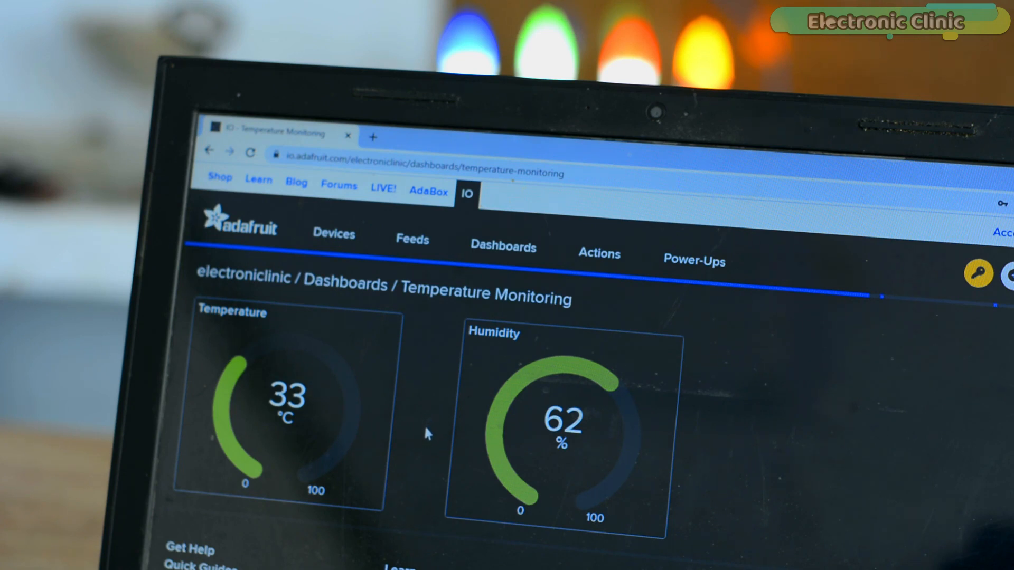
{"action": "mouse_move", "coordinate": [436, 447]}
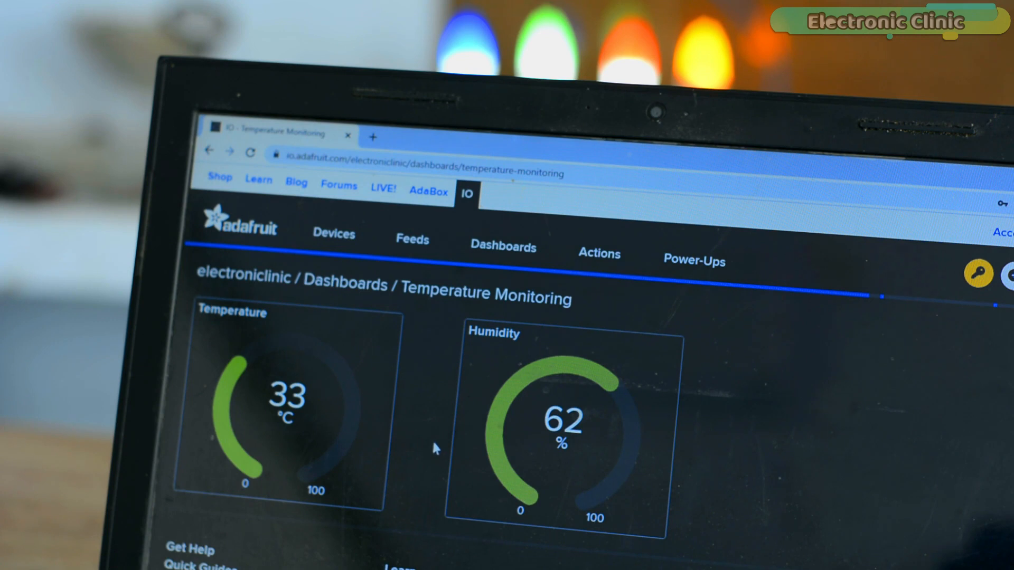
{"action": "mouse_move", "coordinate": [432, 435]}
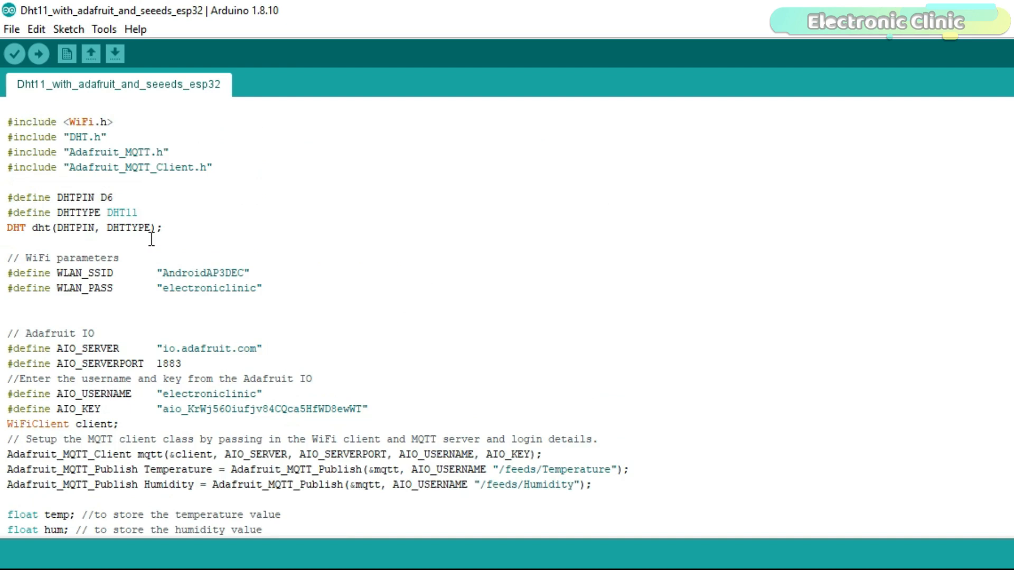
{"action": "mouse_move", "coordinate": [134, 131]}
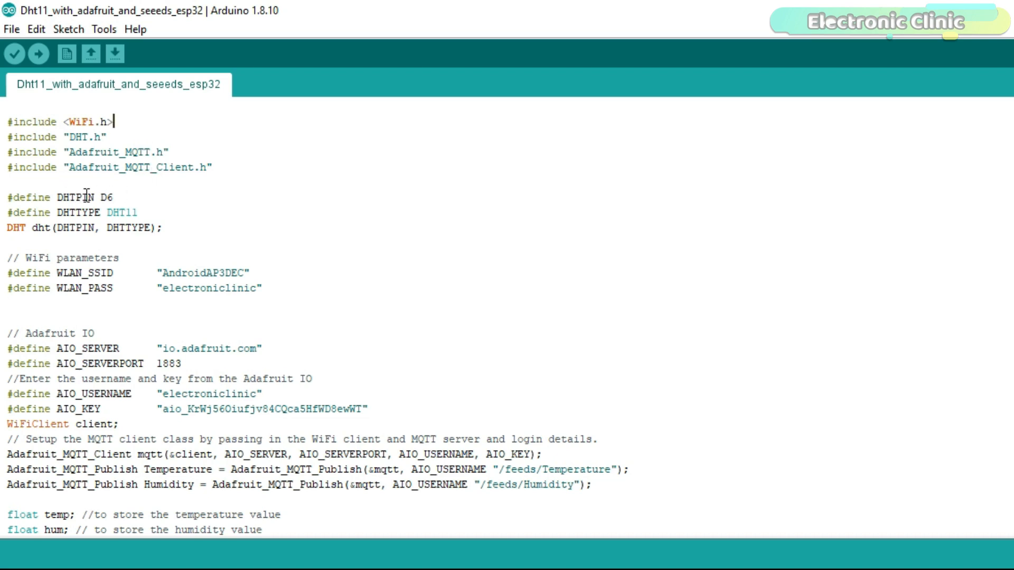
{"action": "mouse_move", "coordinate": [154, 209]}
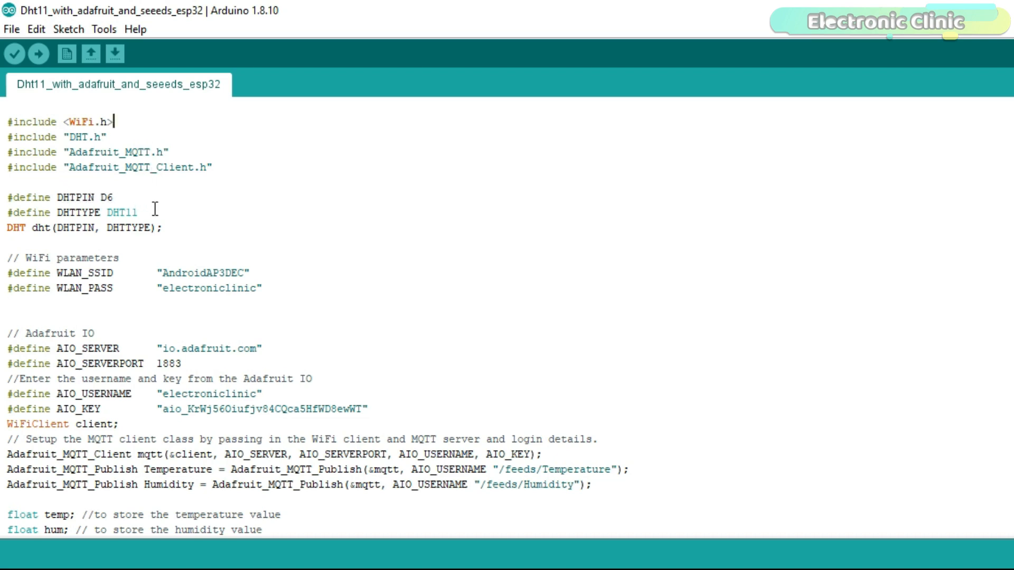
- Scroll through the DHT11 sketch's WiFi, MQTT feed and setup code
{"action": "scroll", "scroll_direction": "down", "scroll_amount": 3}
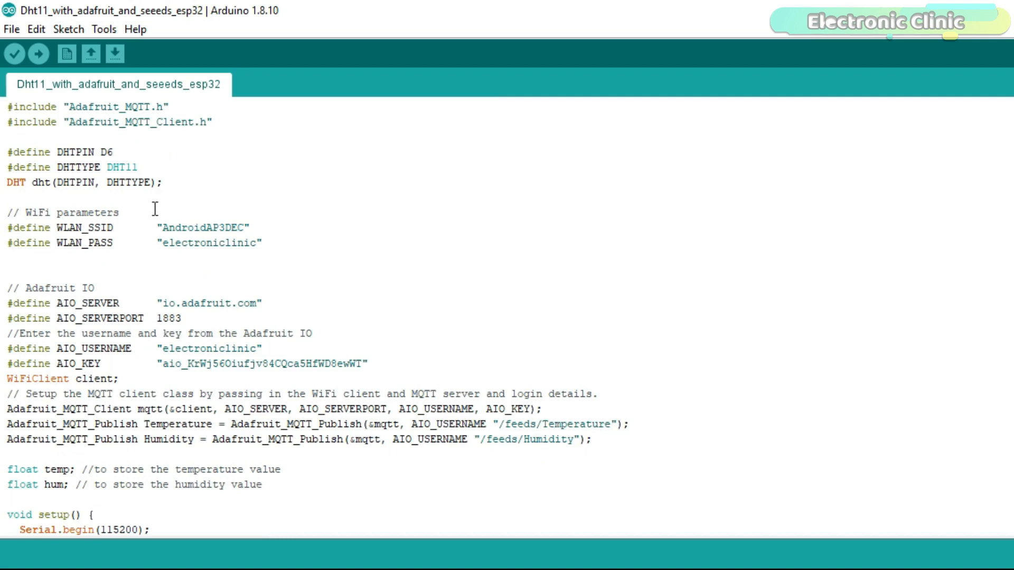
{"action": "scroll", "scroll_direction": "down", "scroll_amount": 3}
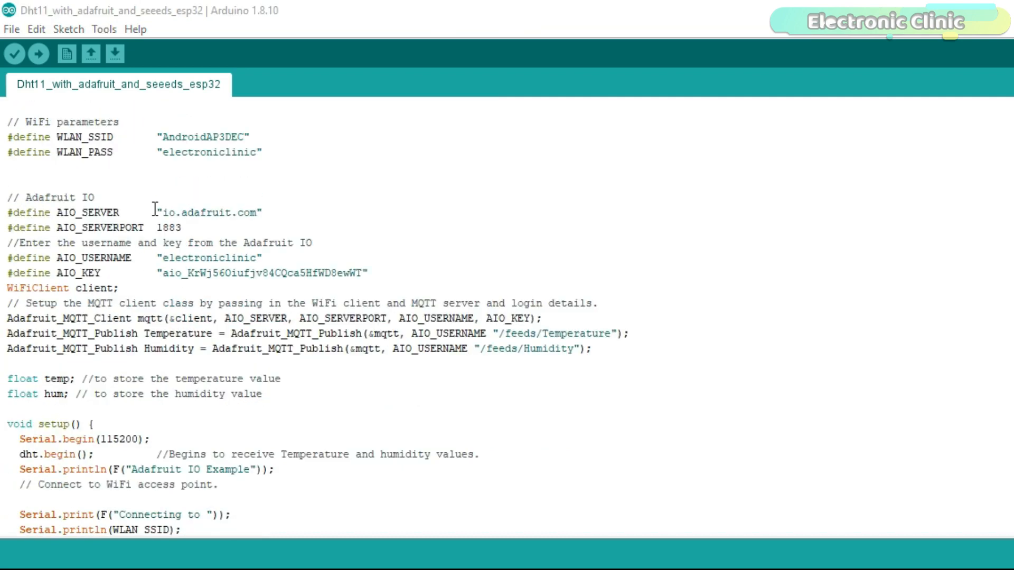
{"action": "scroll", "scroll_direction": "down", "scroll_amount": 3}
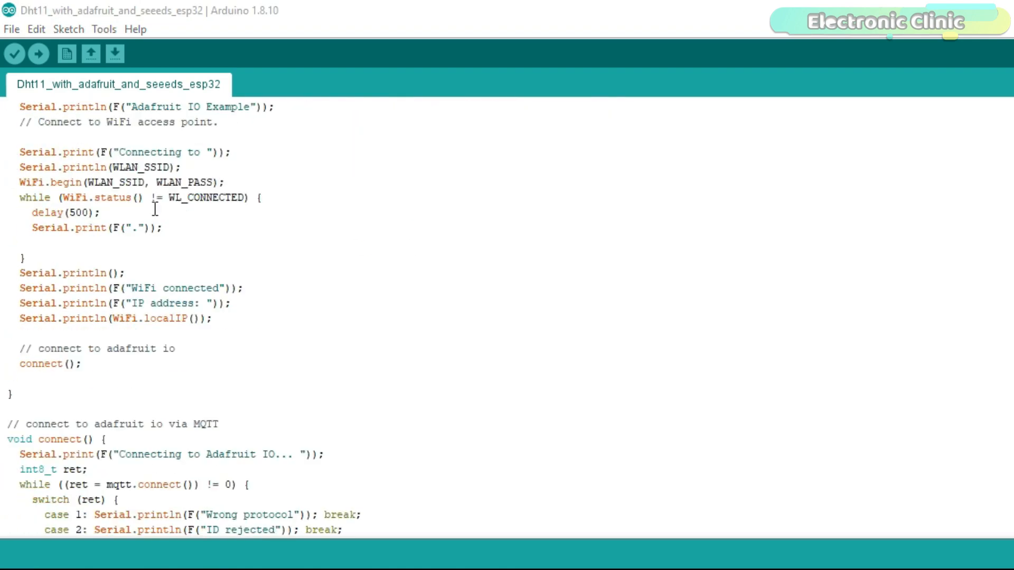
{"action": "scroll", "scroll_direction": "down", "scroll_amount": 3}
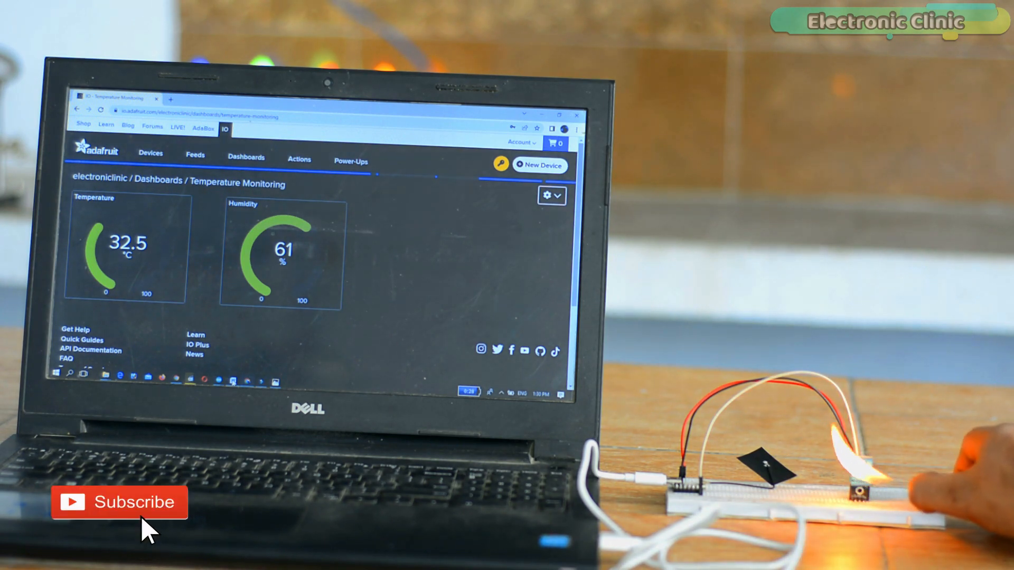
- Show the Adafruit IO Temperature Monitoring dashboard reading 32.5 °C and 61% humidity
{"action": "left_click", "coordinate": [119, 501]}
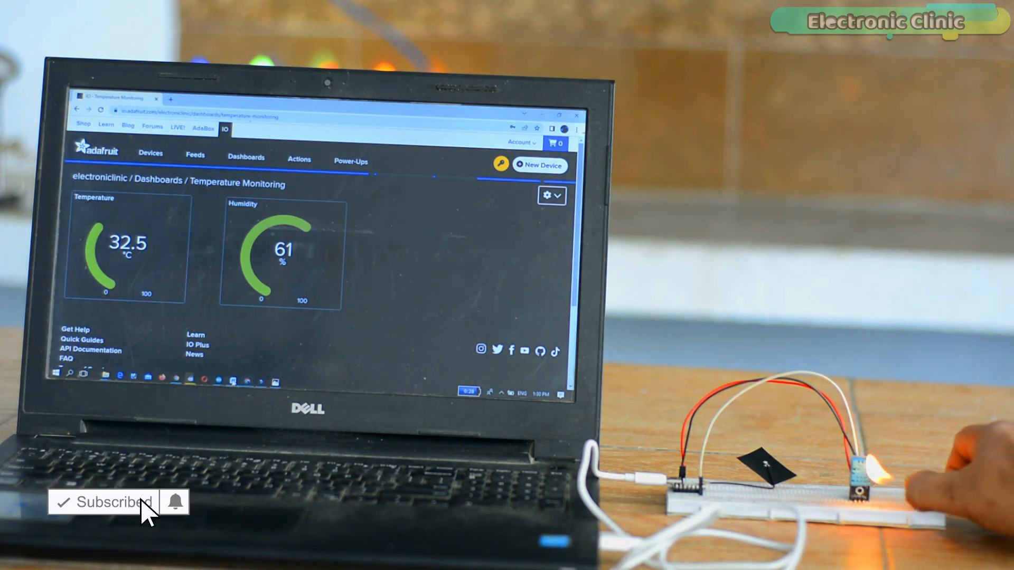